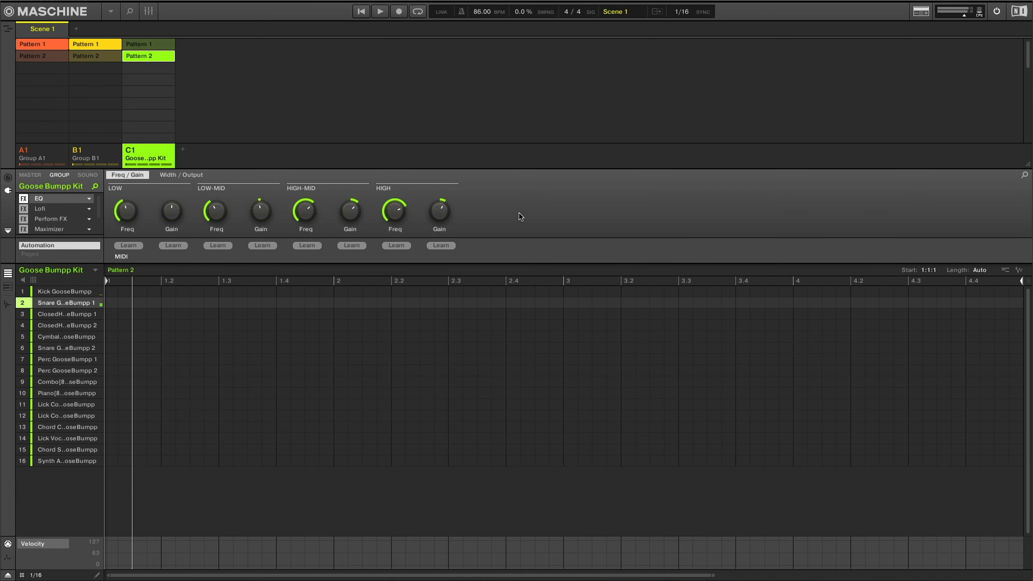
mouse_move(208, 202)
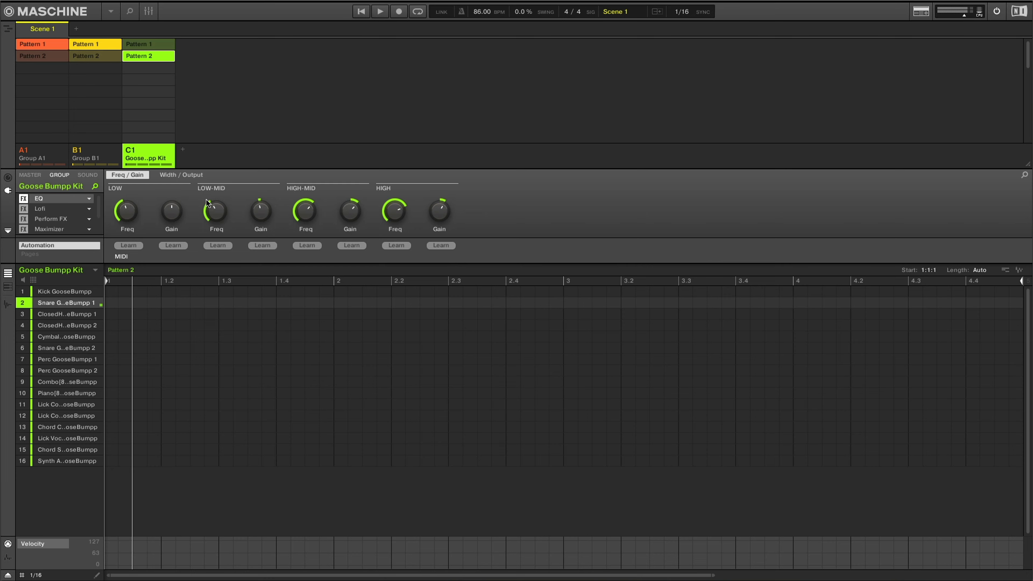